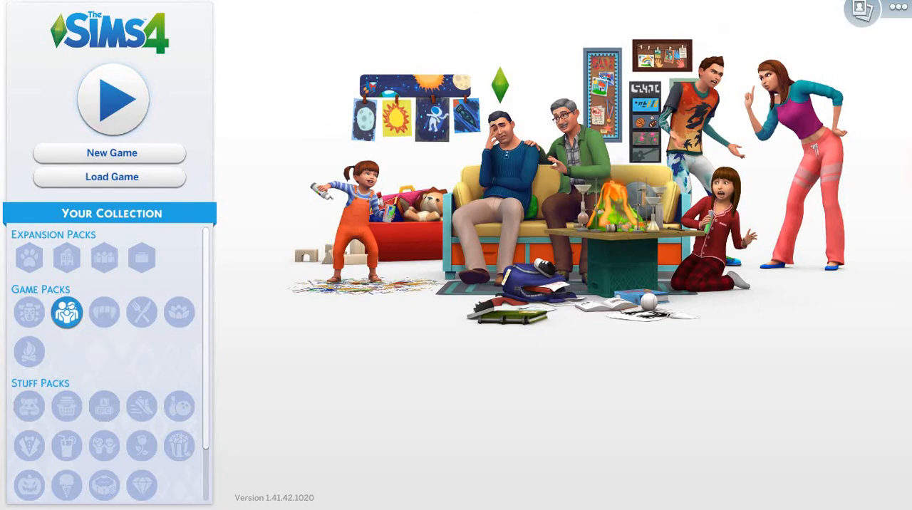
mouse_move(897, 8)
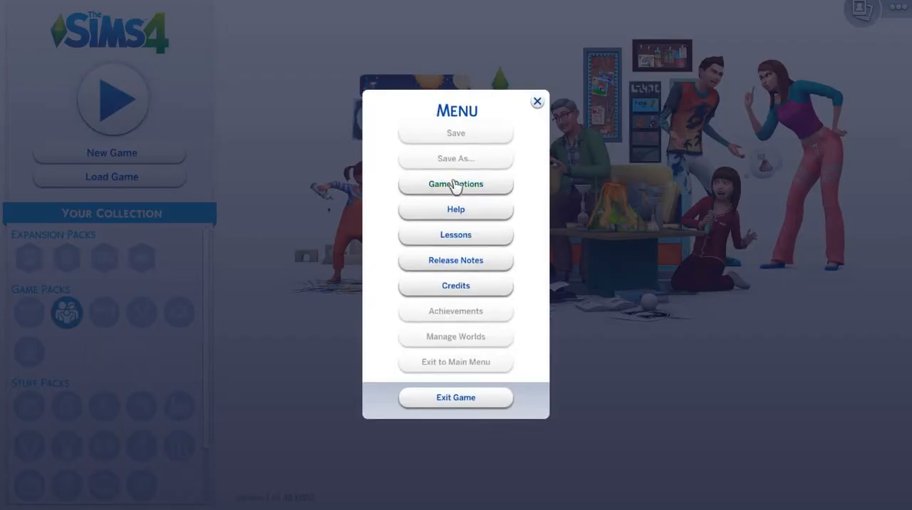
Set Display Type to Windowed Fullscreen in Game Options, apply, keep the settings and close
left_click(456, 184)
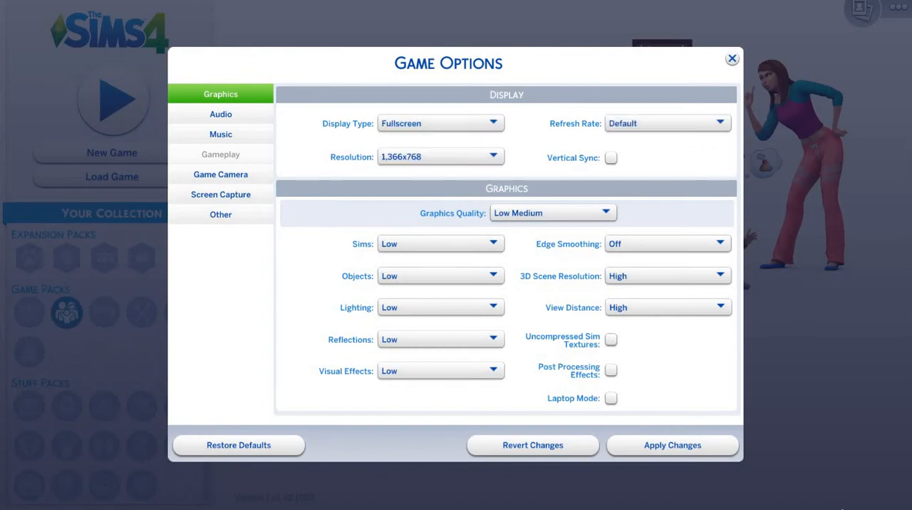
left_click(670, 445)
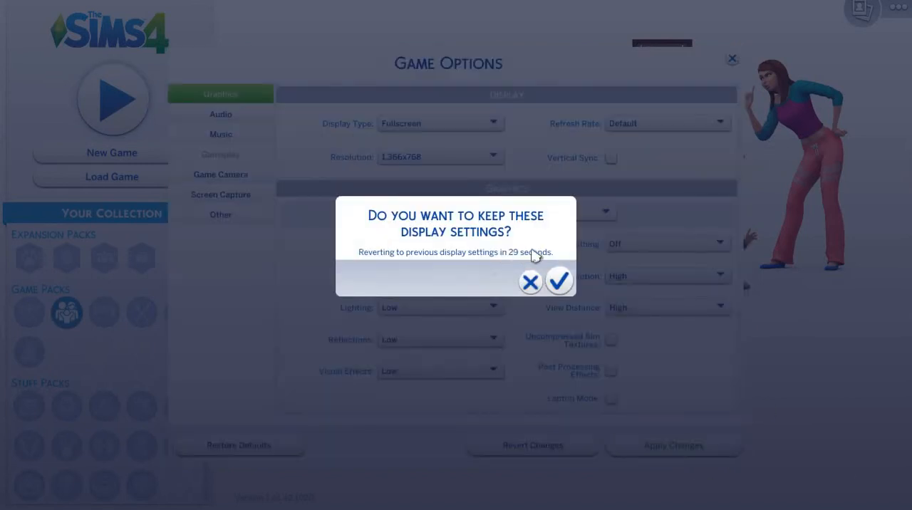
left_click(558, 280)
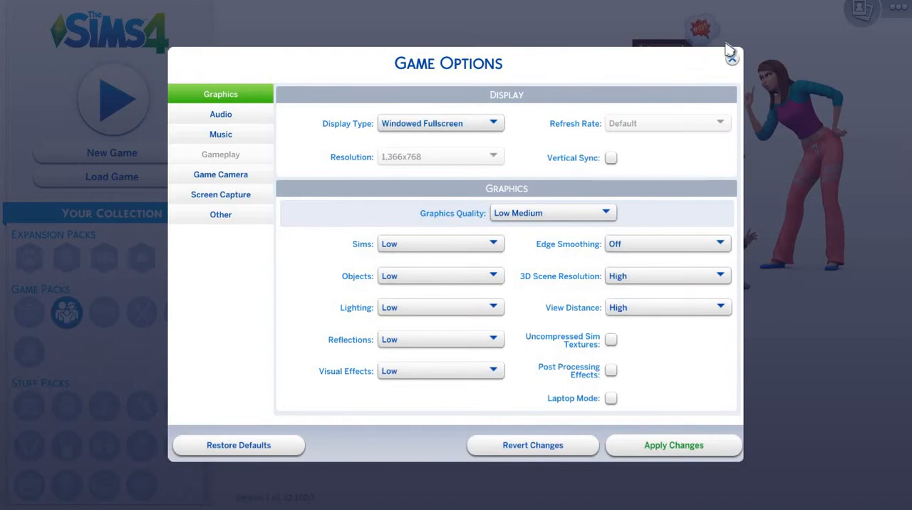
left_click(731, 58)
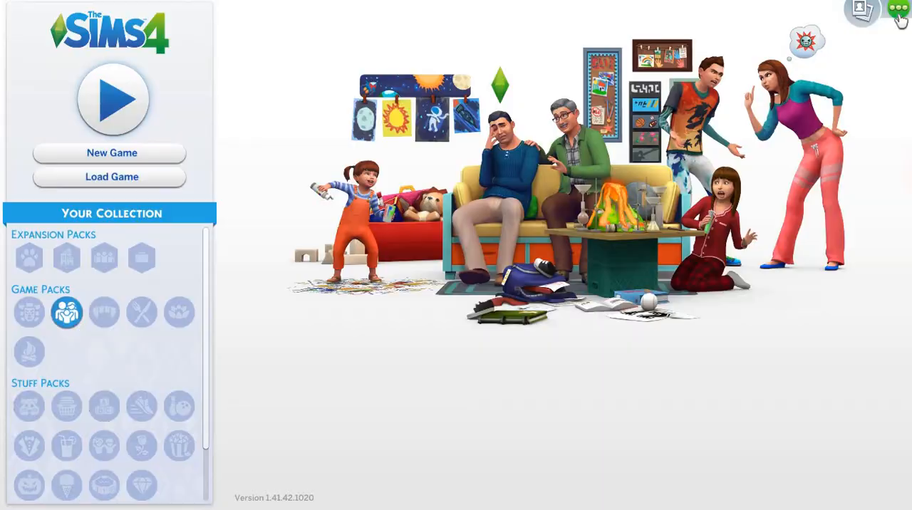
Reopen Game Options, review the Display Type dropdown leaving Windowed Fullscreen, then close it
left_click(898, 8)
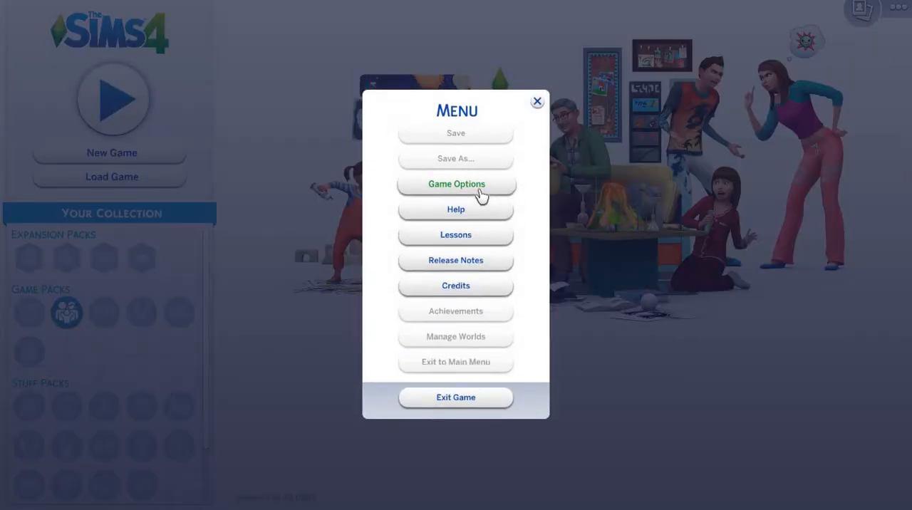
left_click(456, 184)
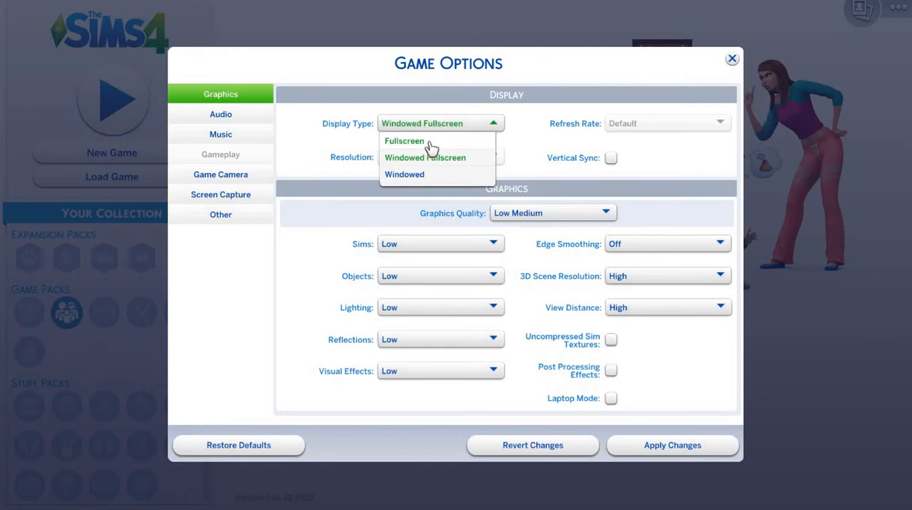
mouse_move(504, 188)
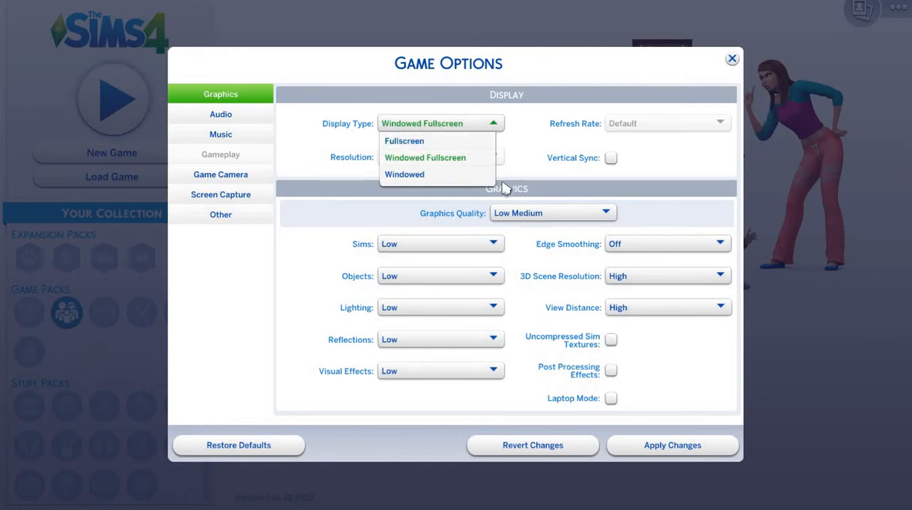
mouse_move(456, 177)
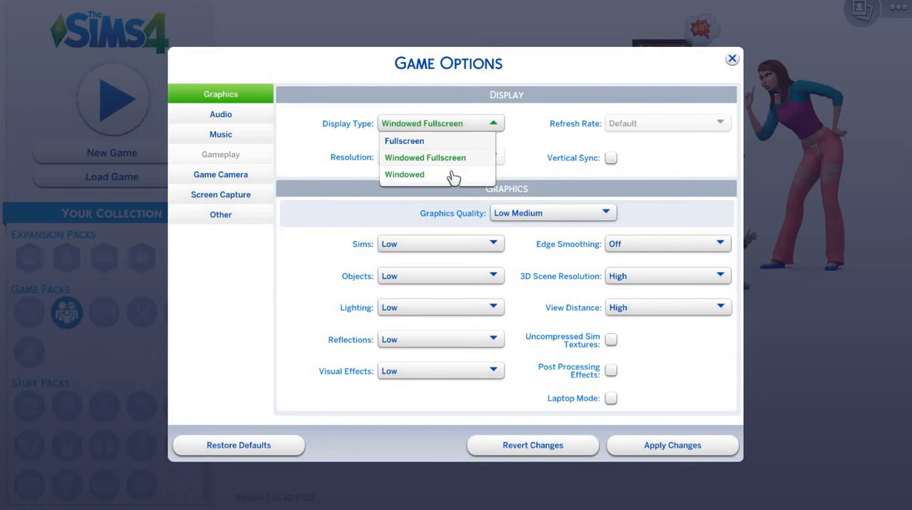
mouse_move(758, 185)
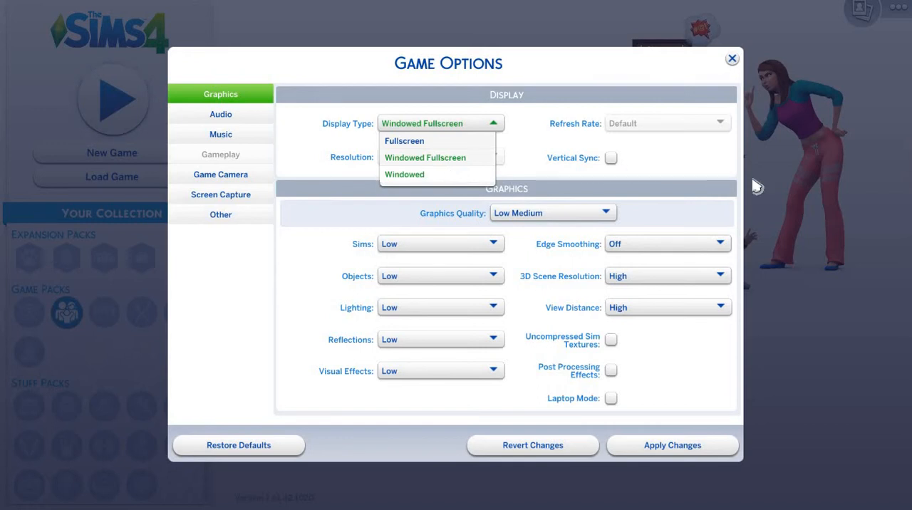
left_click(425, 158)
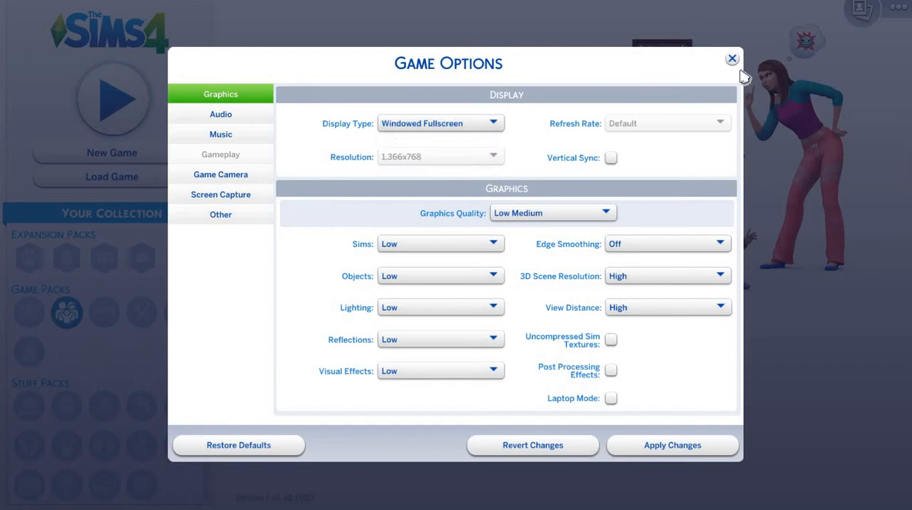
left_click(733, 59)
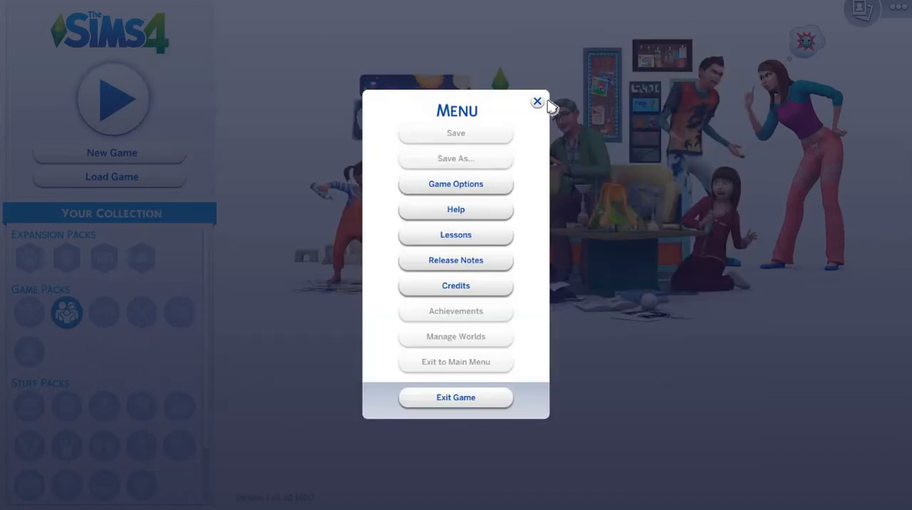
Open and close Game Options once more, then dismiss the game menu to show the main menu
left_click(15, 496)
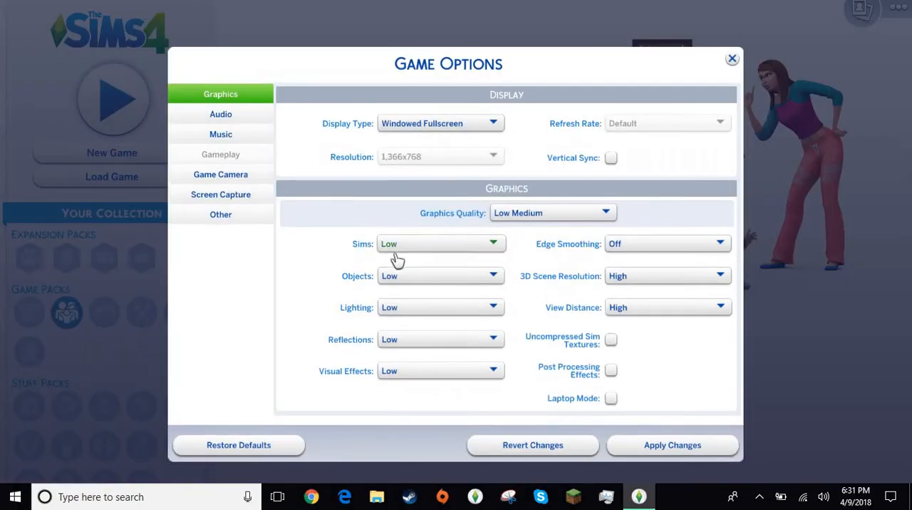
left_click(440, 123)
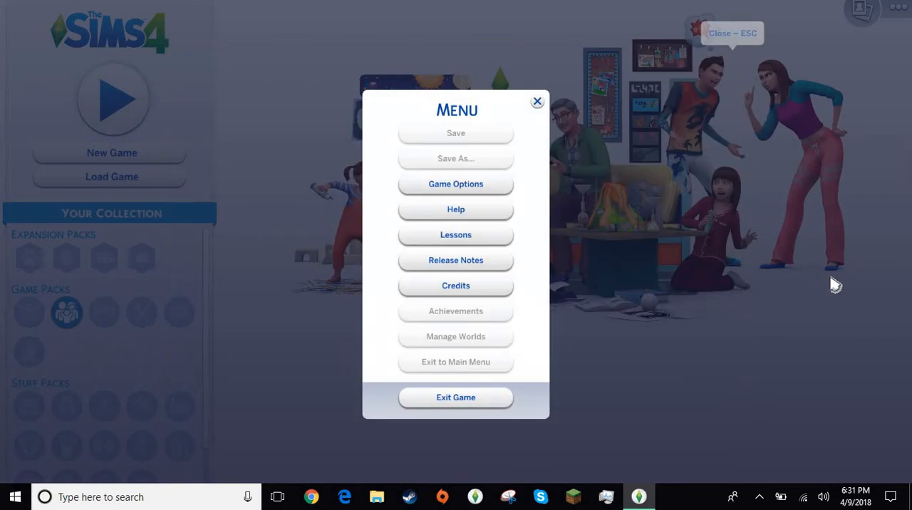
left_click(537, 101)
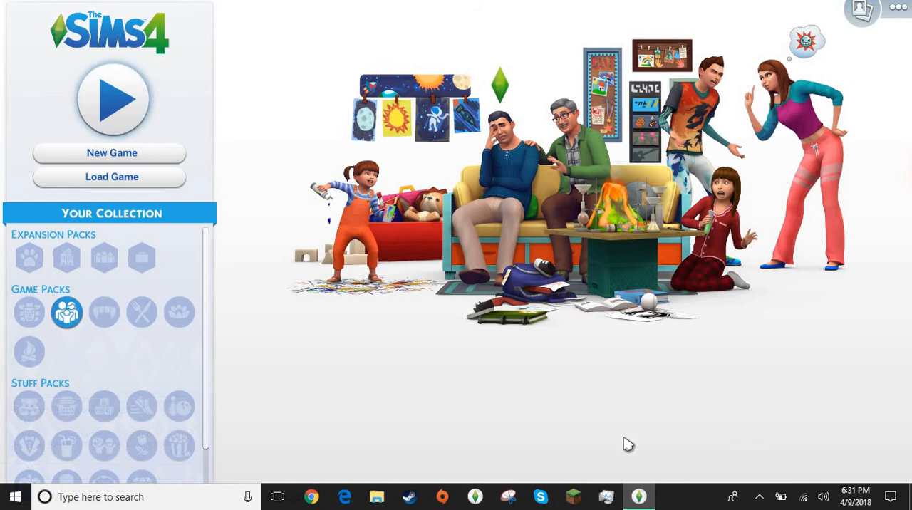
mouse_move(327, 149)
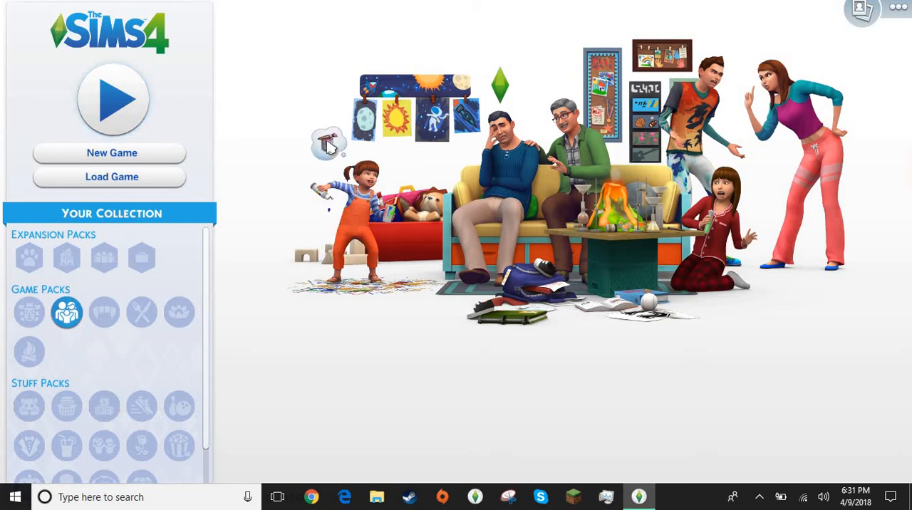
mouse_move(331, 148)
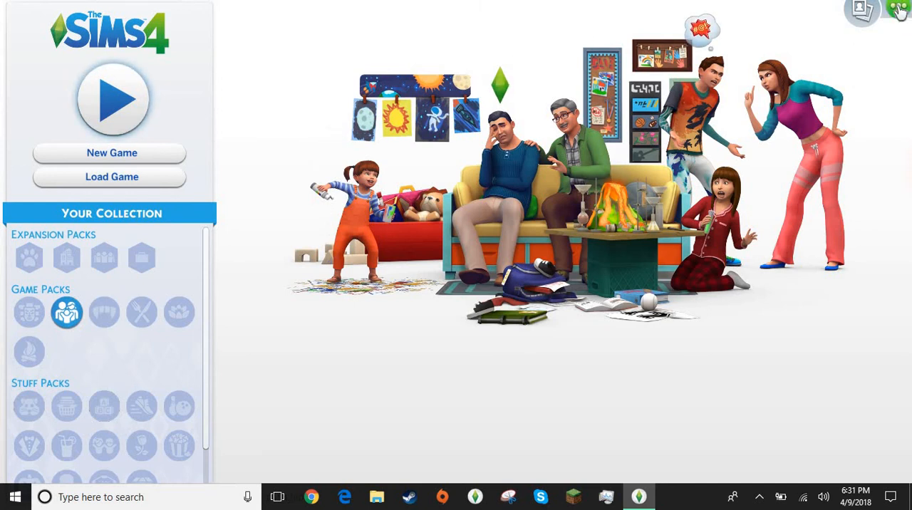
left_click(898, 9)
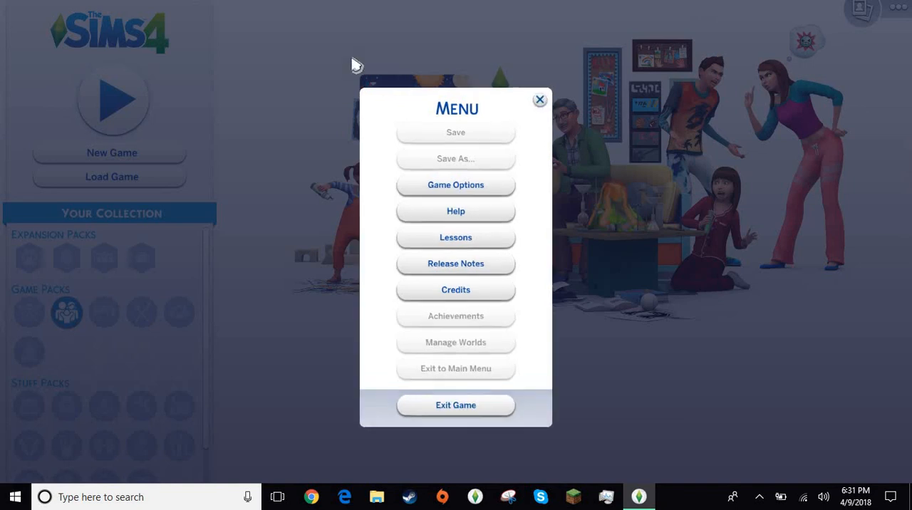
left_click(539, 100)
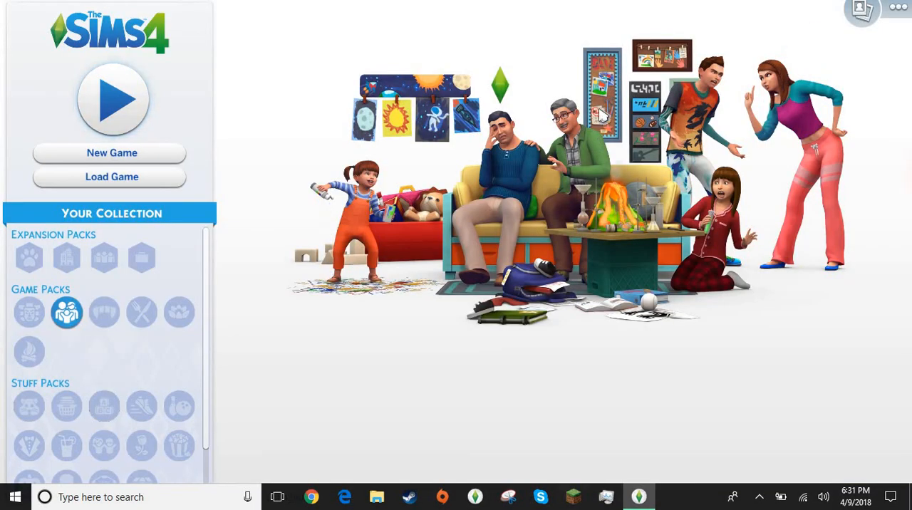